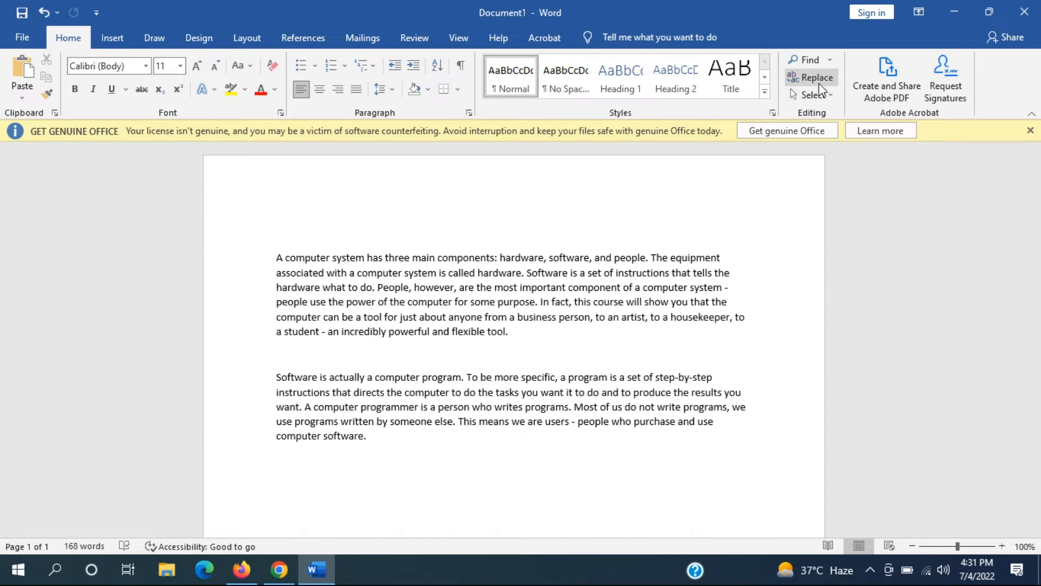
Set Find what to 'computer' and Replace with to 'pc' in Find and Replace.
click(818, 77)
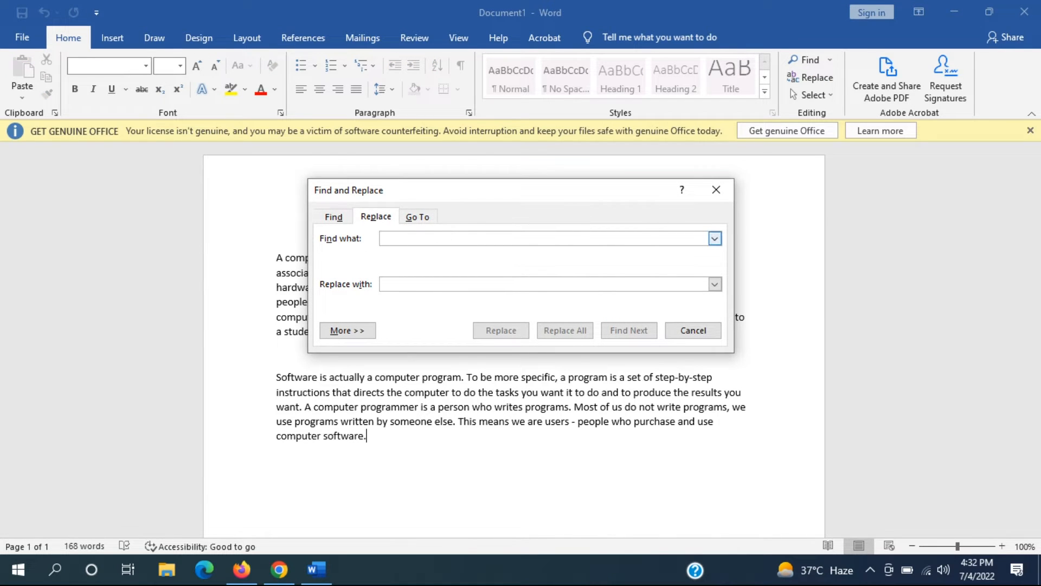
text(computer)
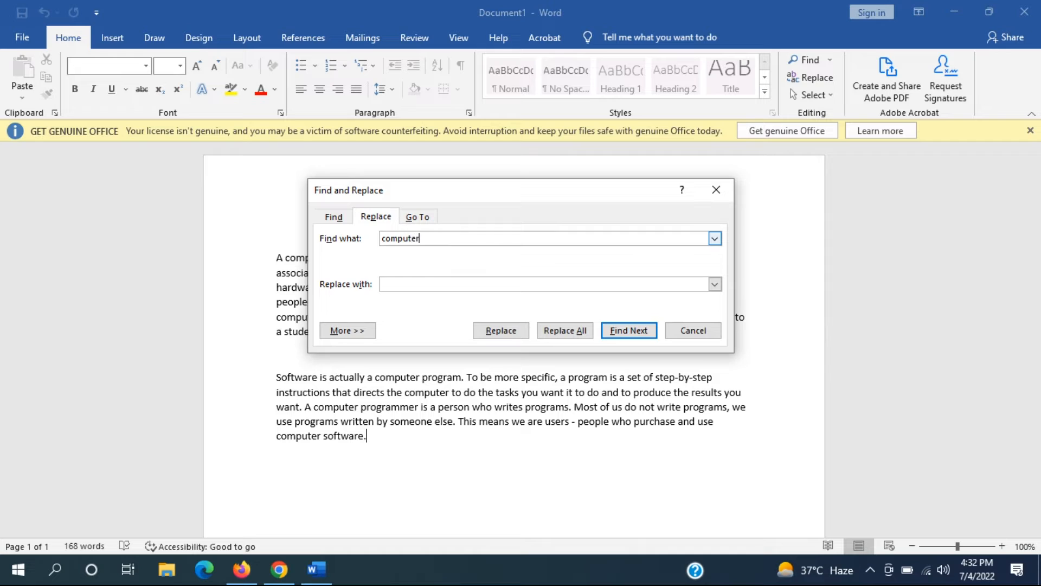
text(pd)
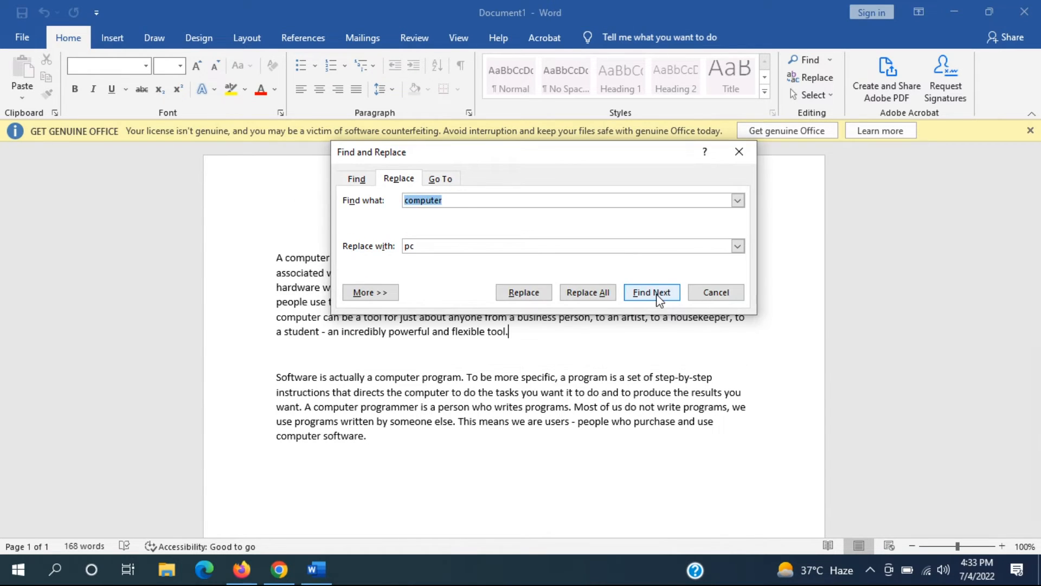
Find Next twice to step through the 'computer' matches in the second paragraph.
click(652, 292)
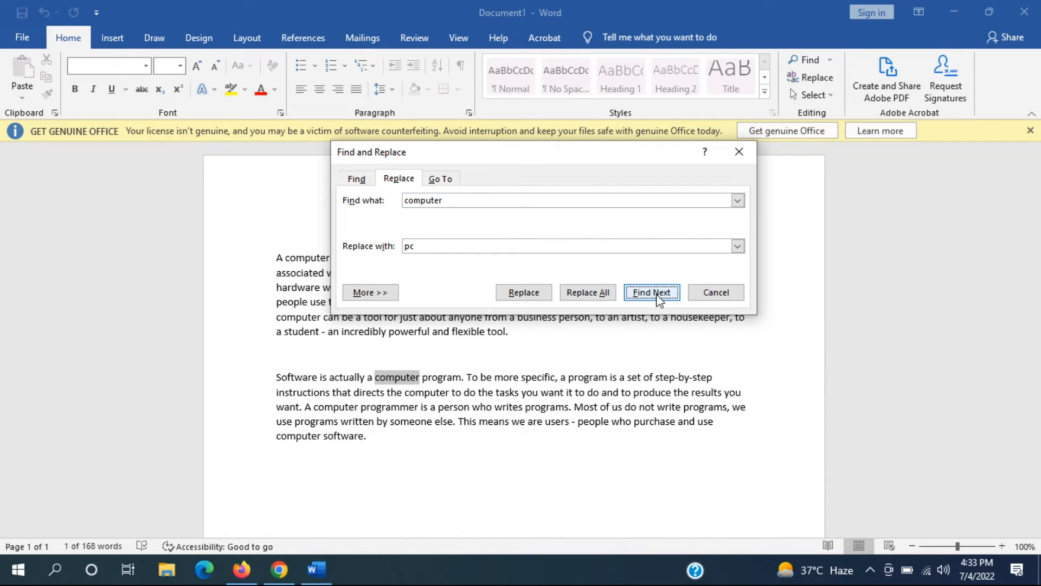
click(652, 292)
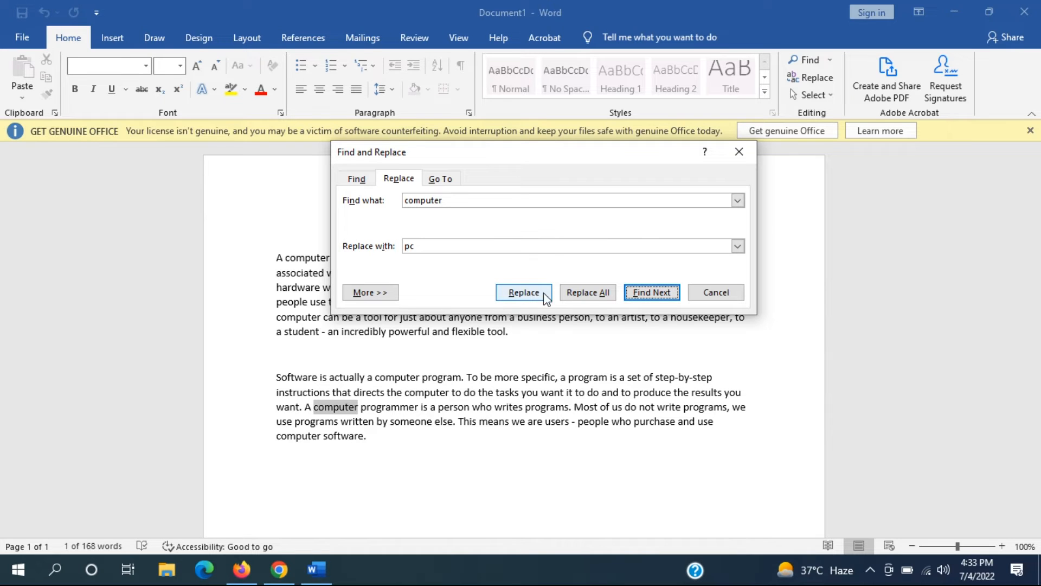
mouse_move(587, 292)
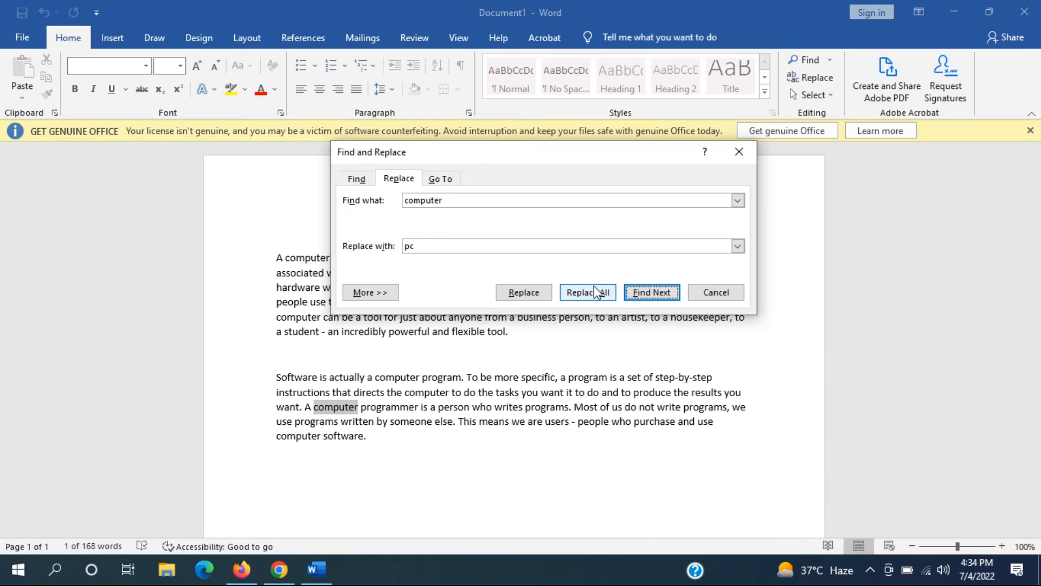
Replace All so every 'computer' becomes 'pc', reporting 9 replacements.
click(587, 292)
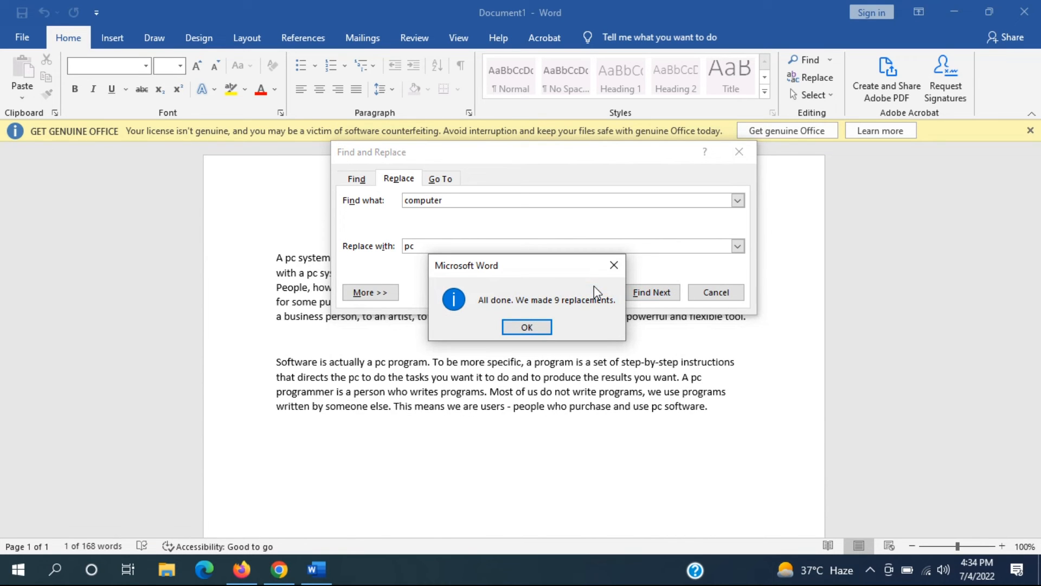
mouse_move(542, 312)
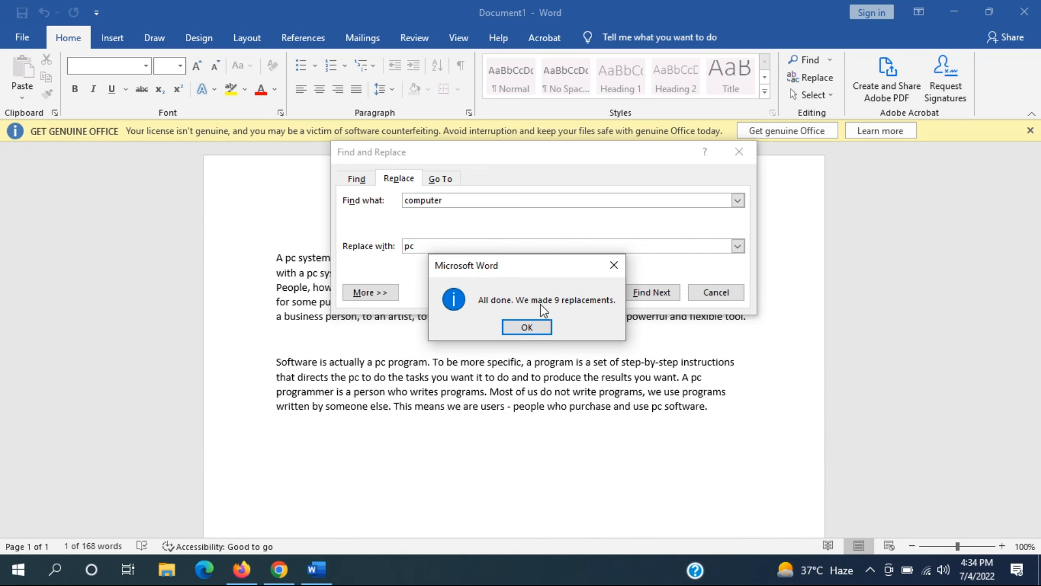
mouse_move(598, 313)
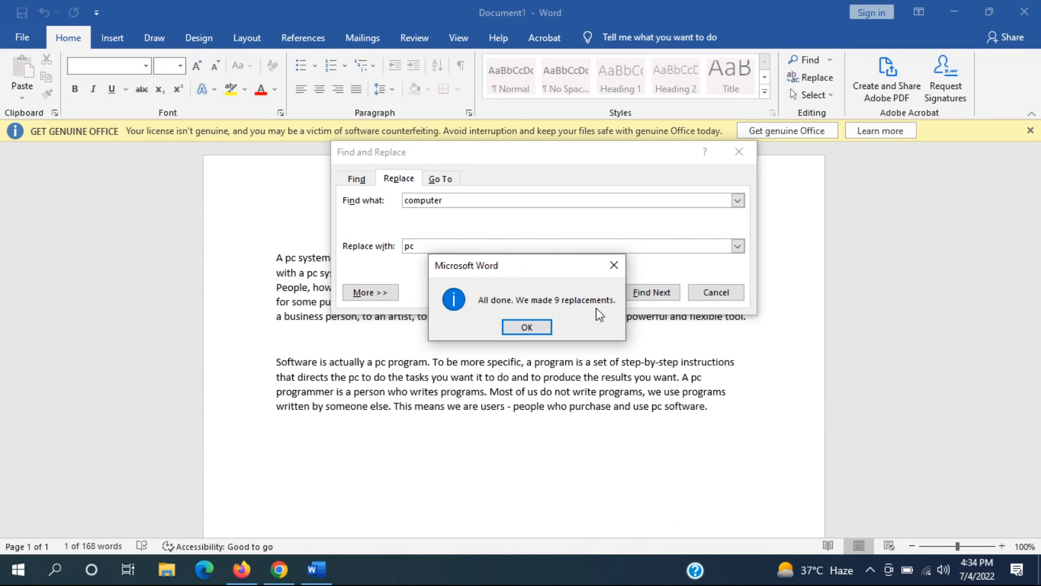